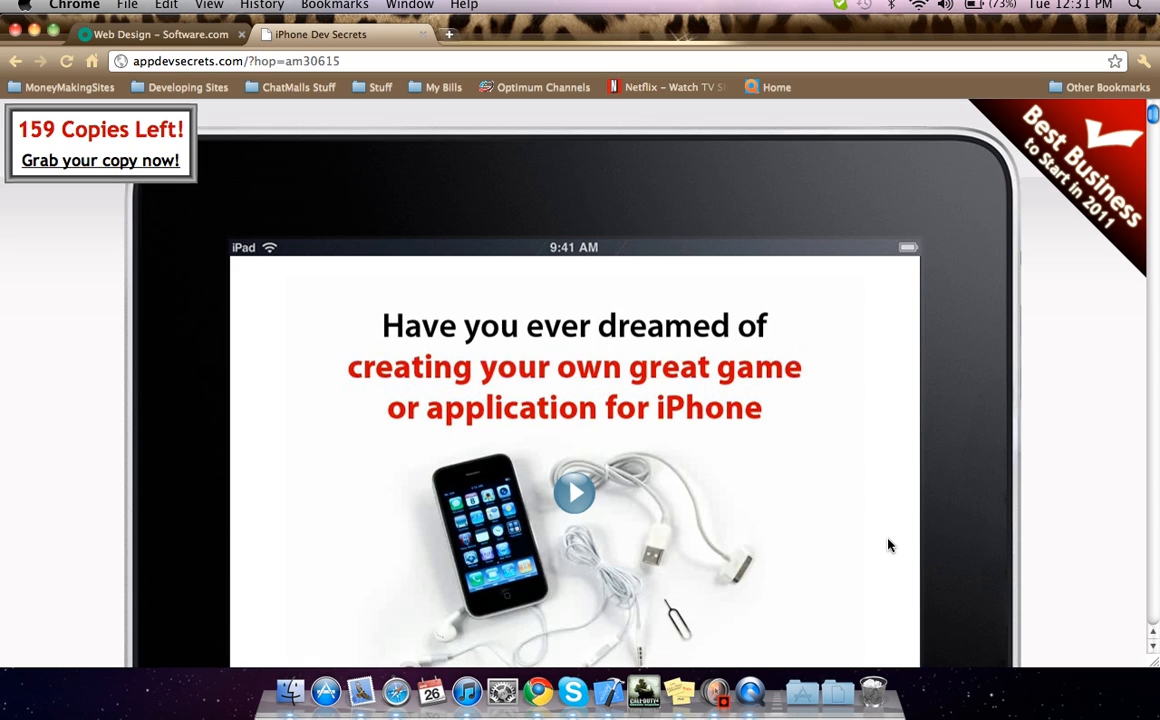
mouse_move(1024, 452)
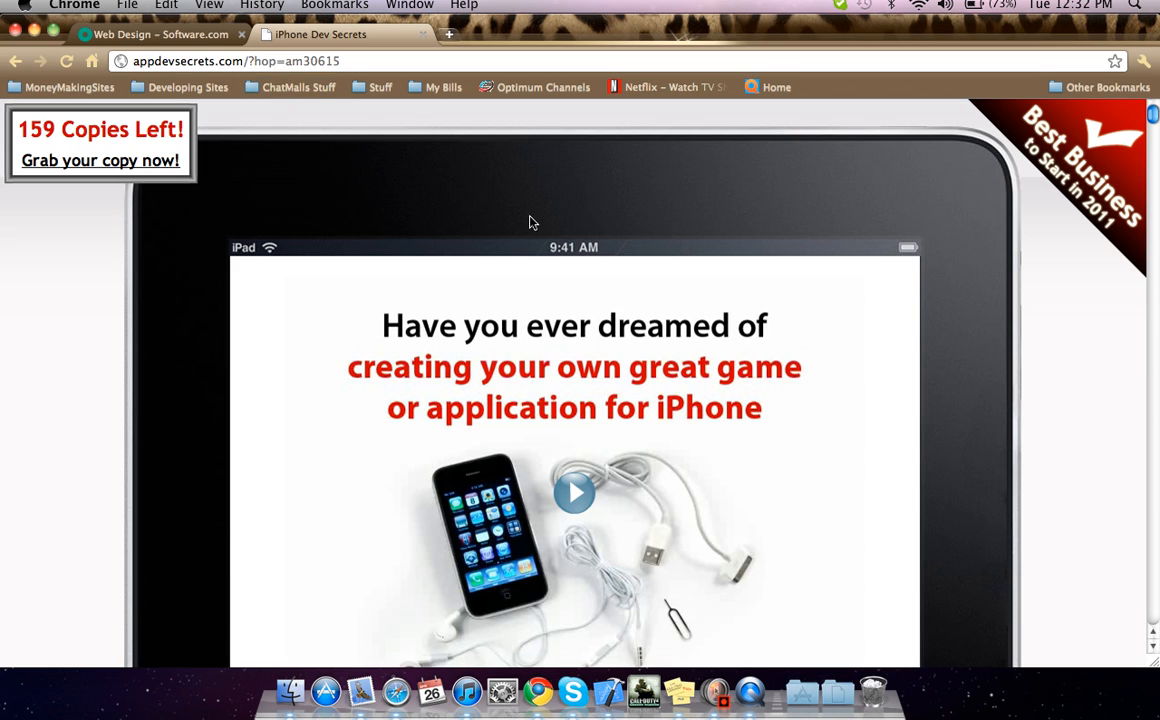
mouse_move(1047, 310)
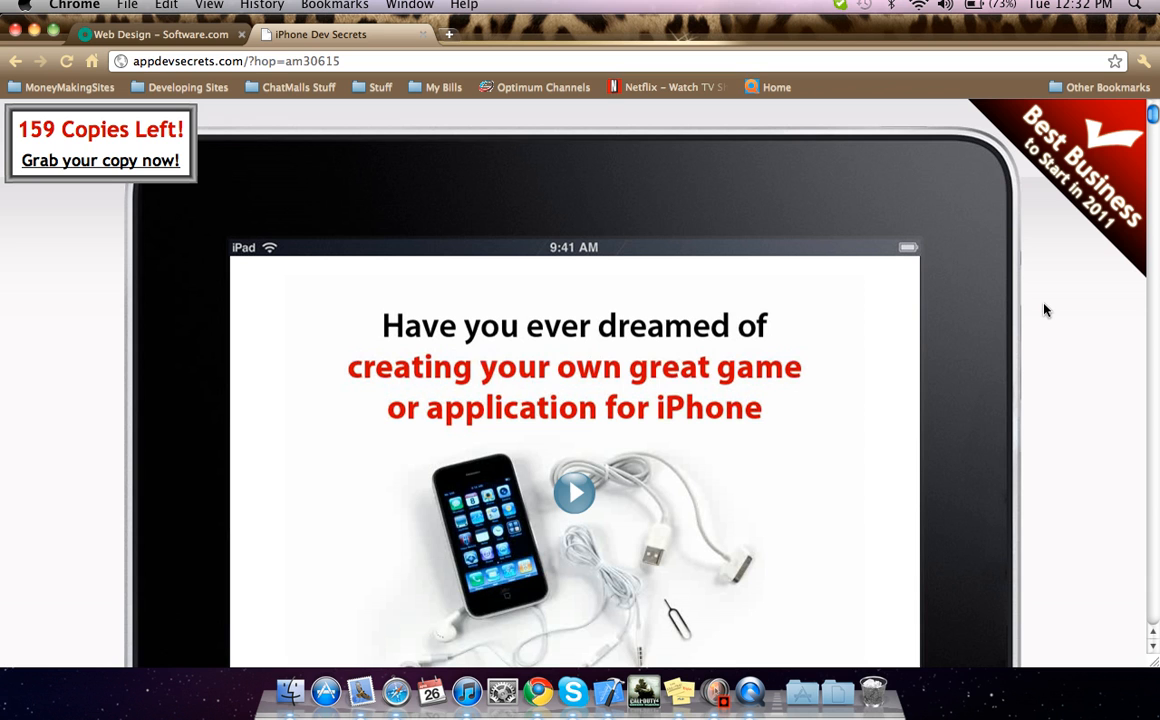
Scroll below the sales video to show the regular price and $99 trial offer
scroll(down, 3)
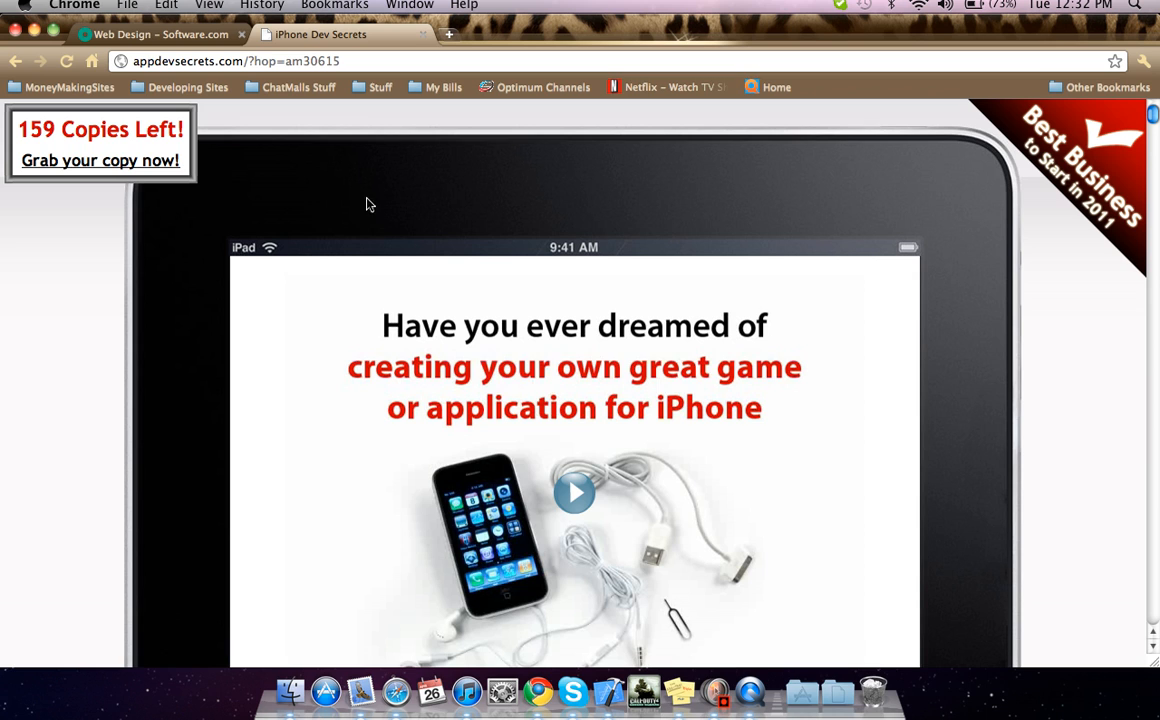
mouse_move(1055, 428)
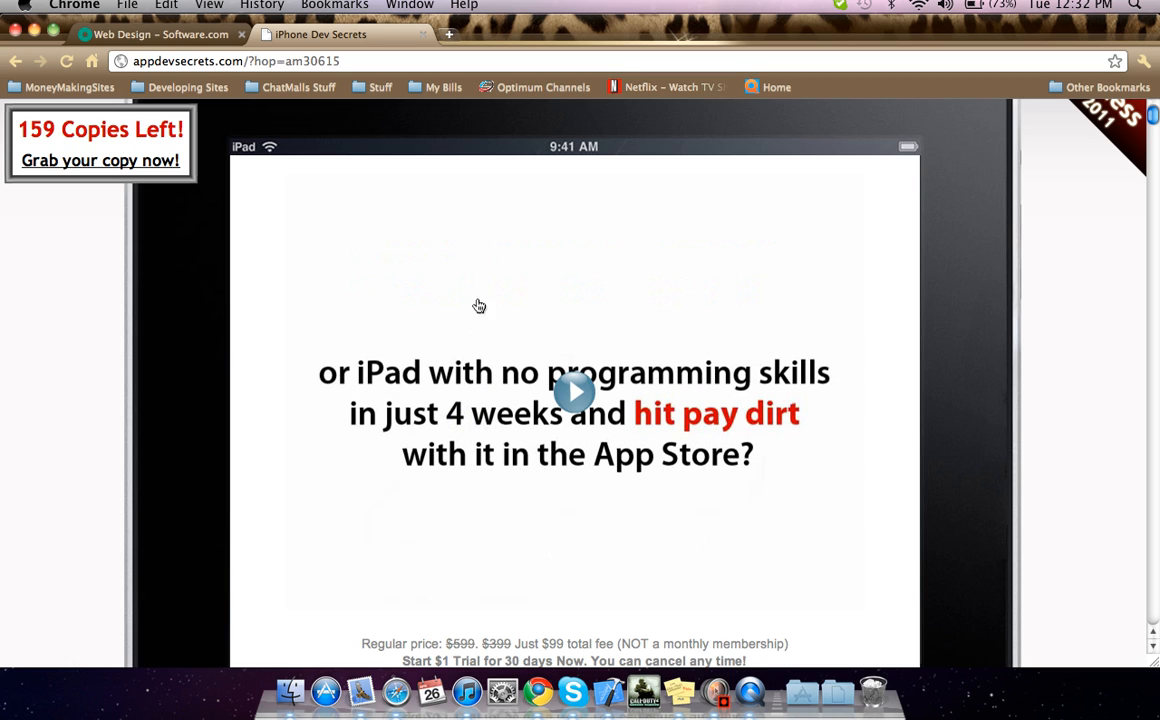
mouse_move(539, 295)
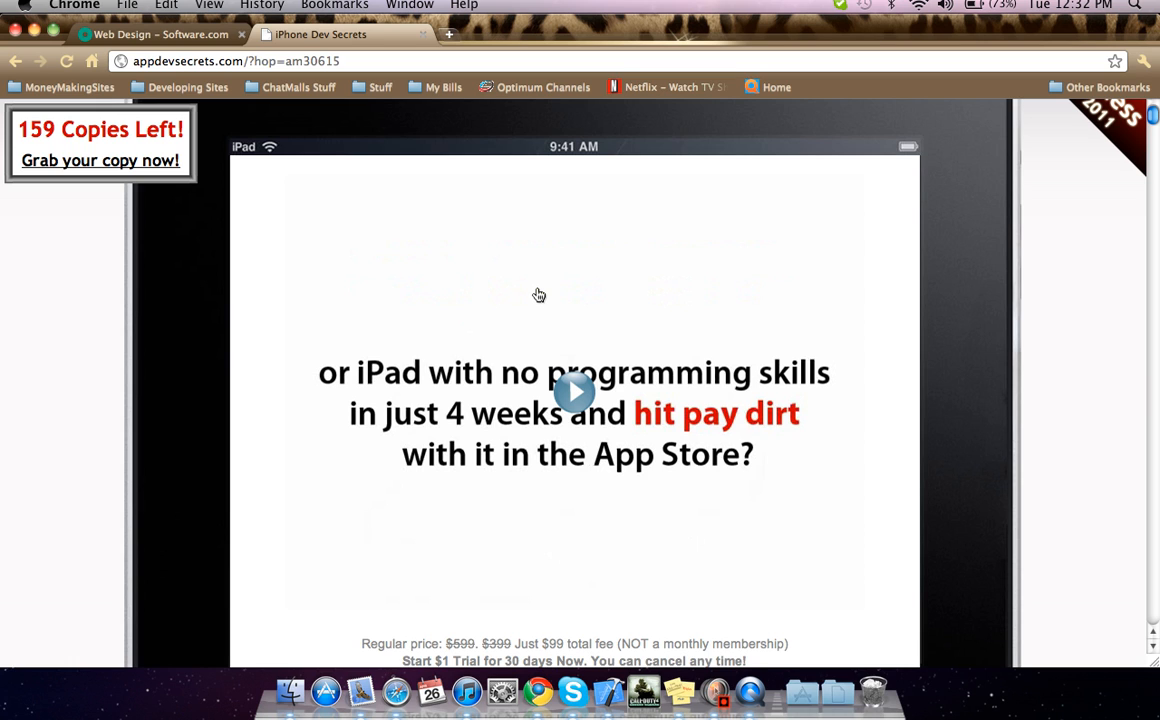
mouse_move(902, 357)
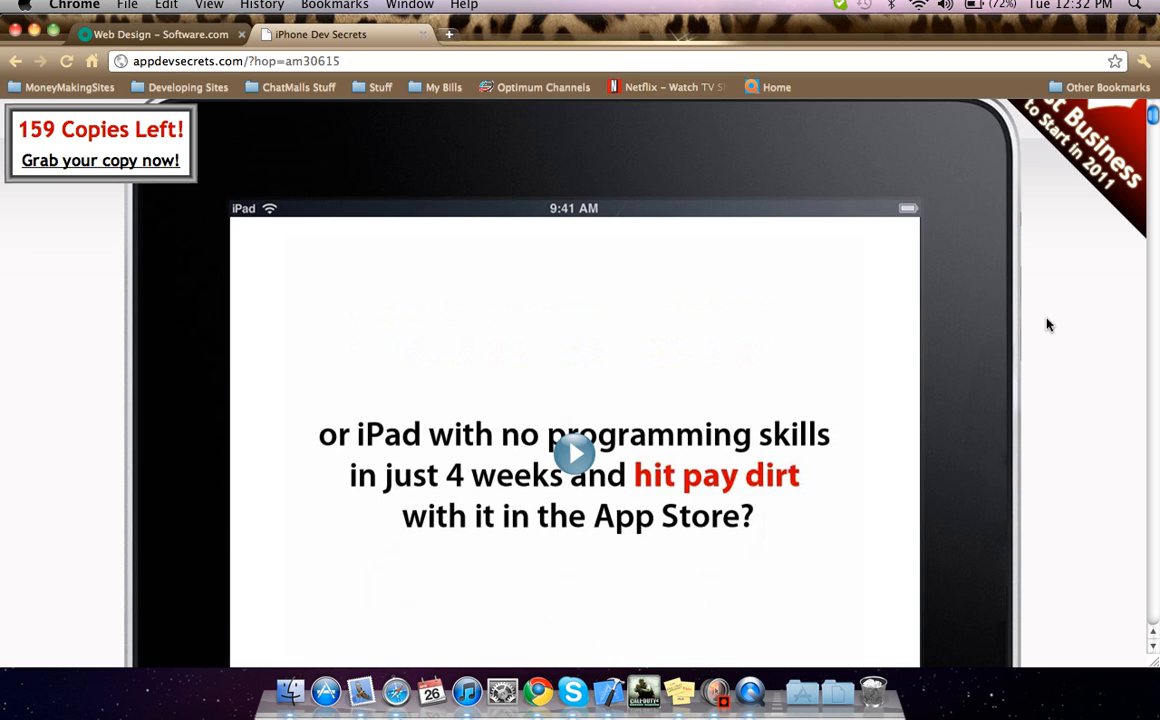
scroll(down, 3)
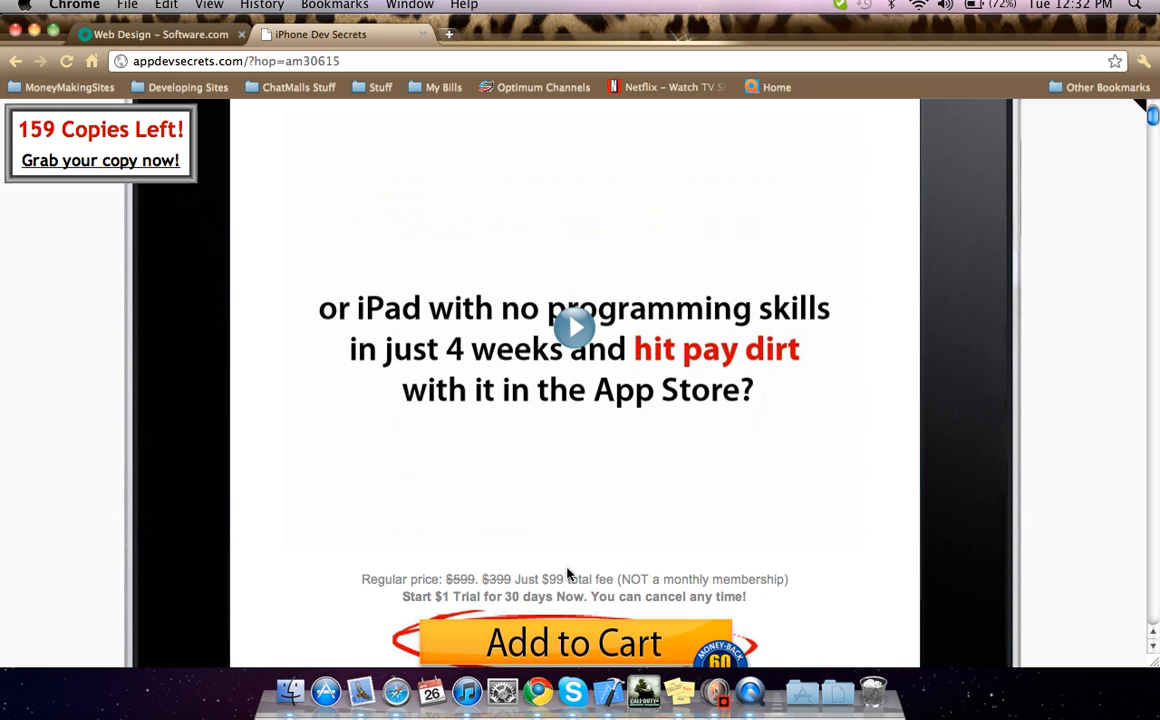
mouse_move(683, 575)
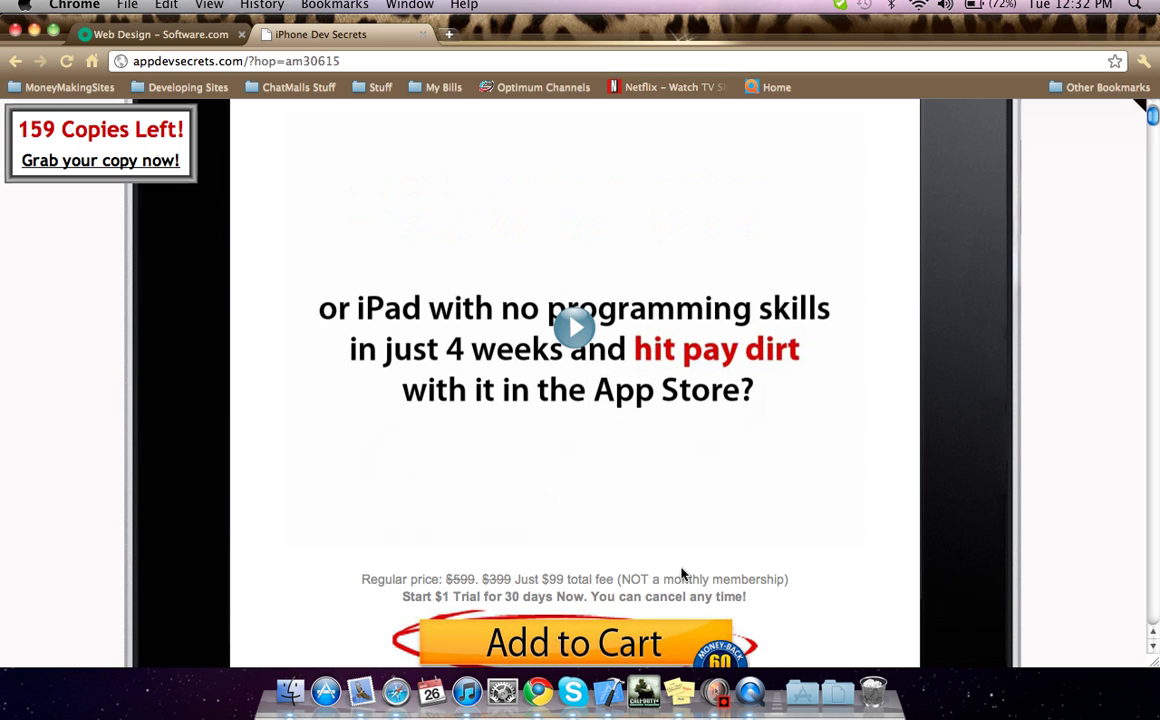
scroll(down, 3)
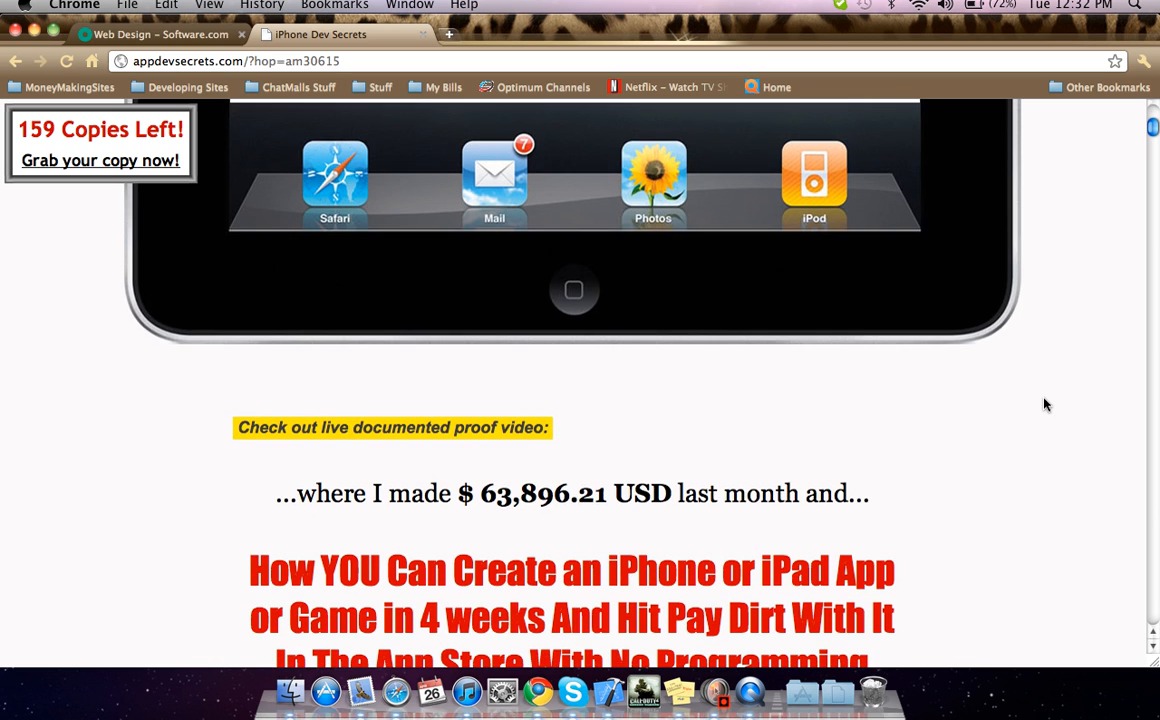
scroll(down, 3)
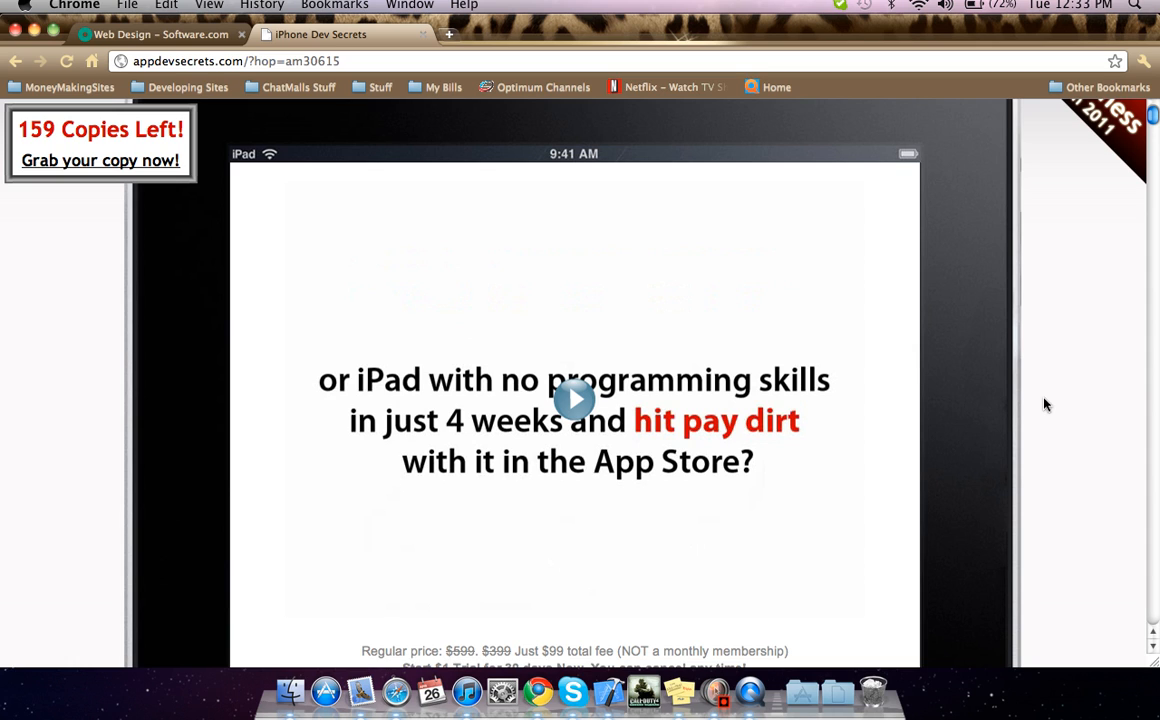
mouse_move(1025, 397)
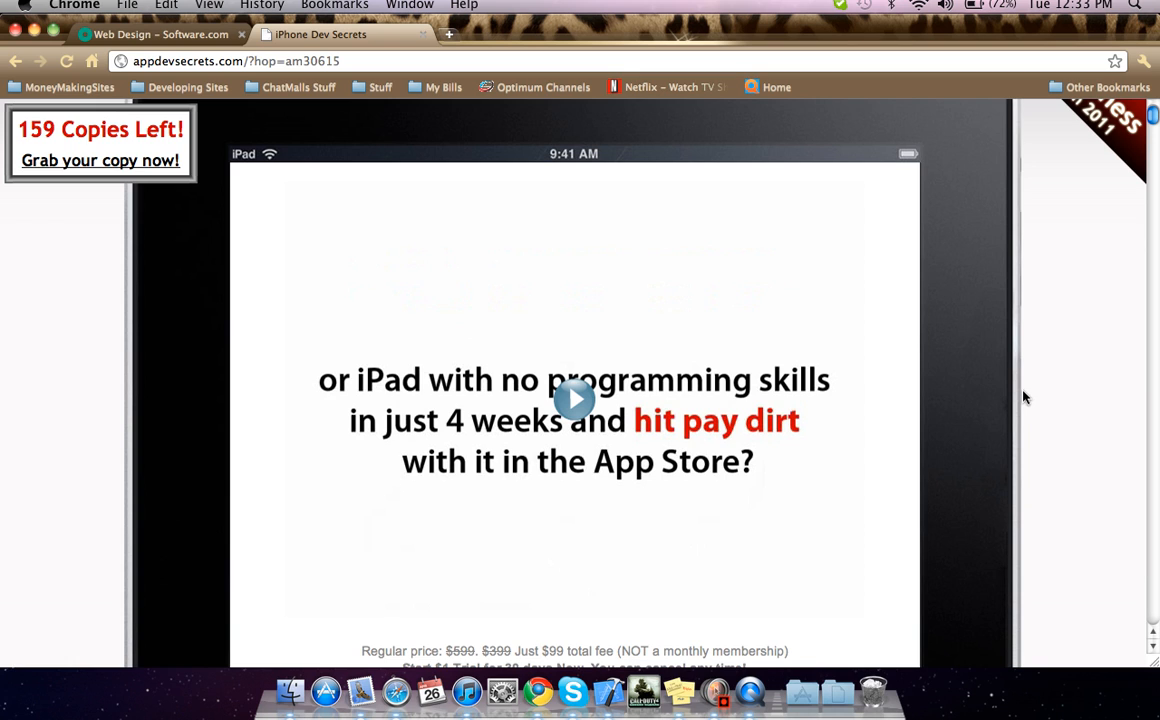
scroll(down, 3)
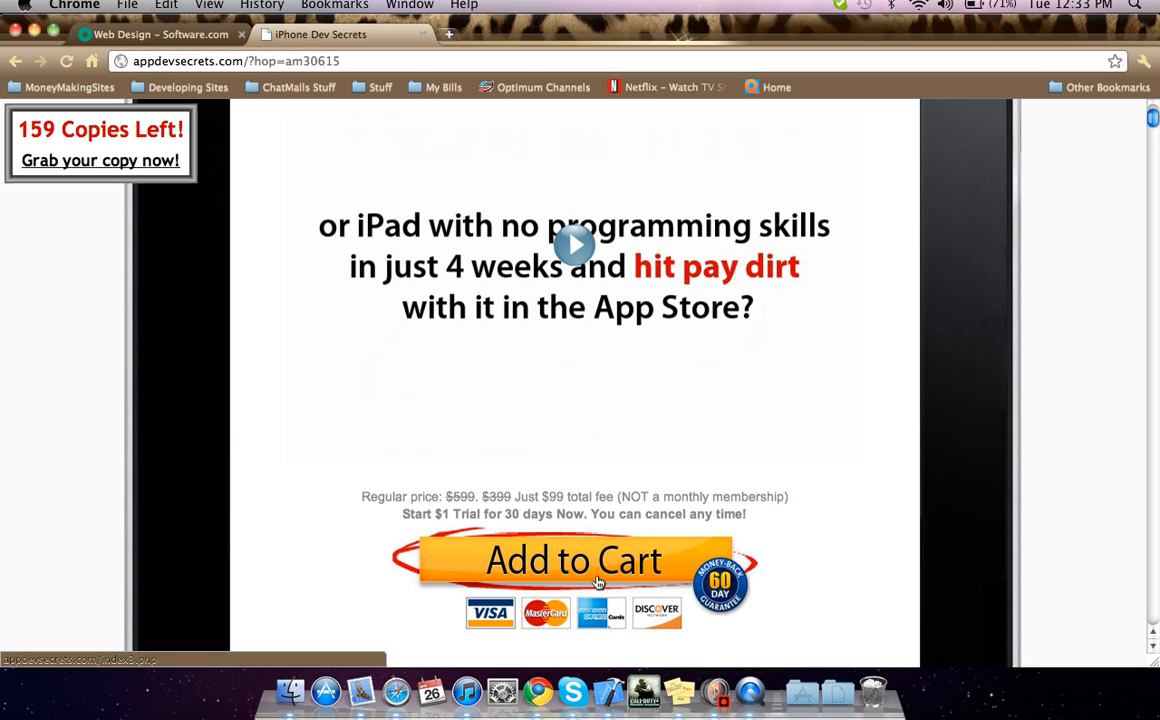
mouse_move(514, 498)
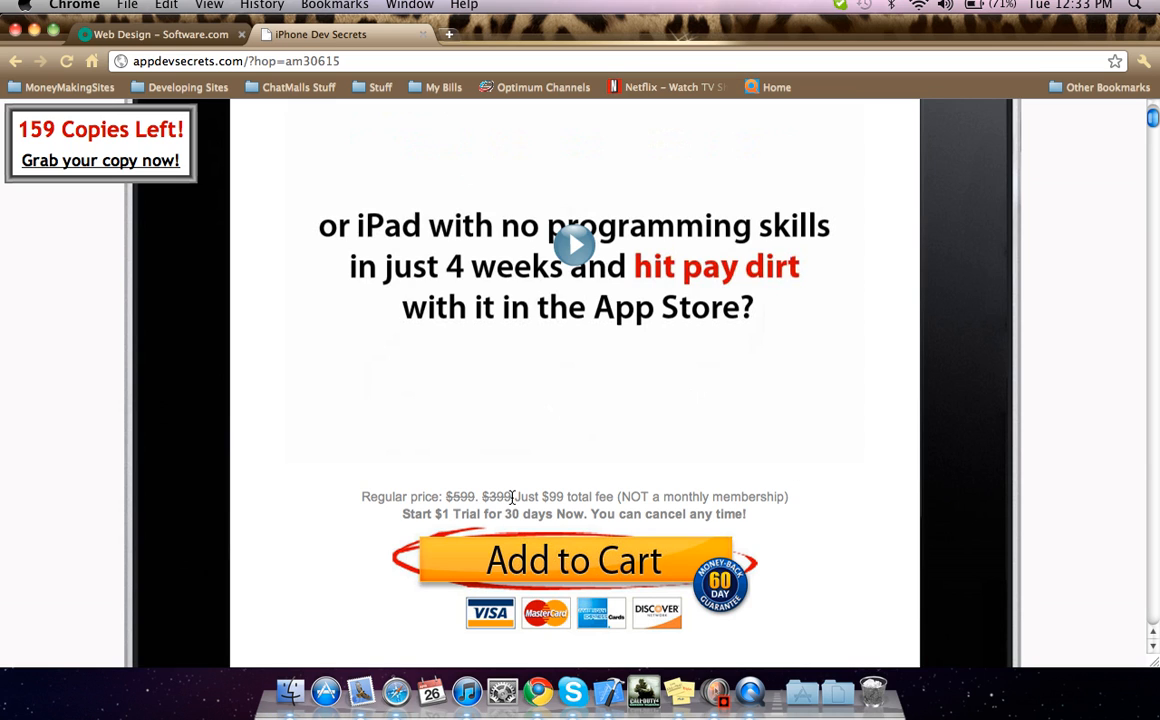
mouse_move(510, 510)
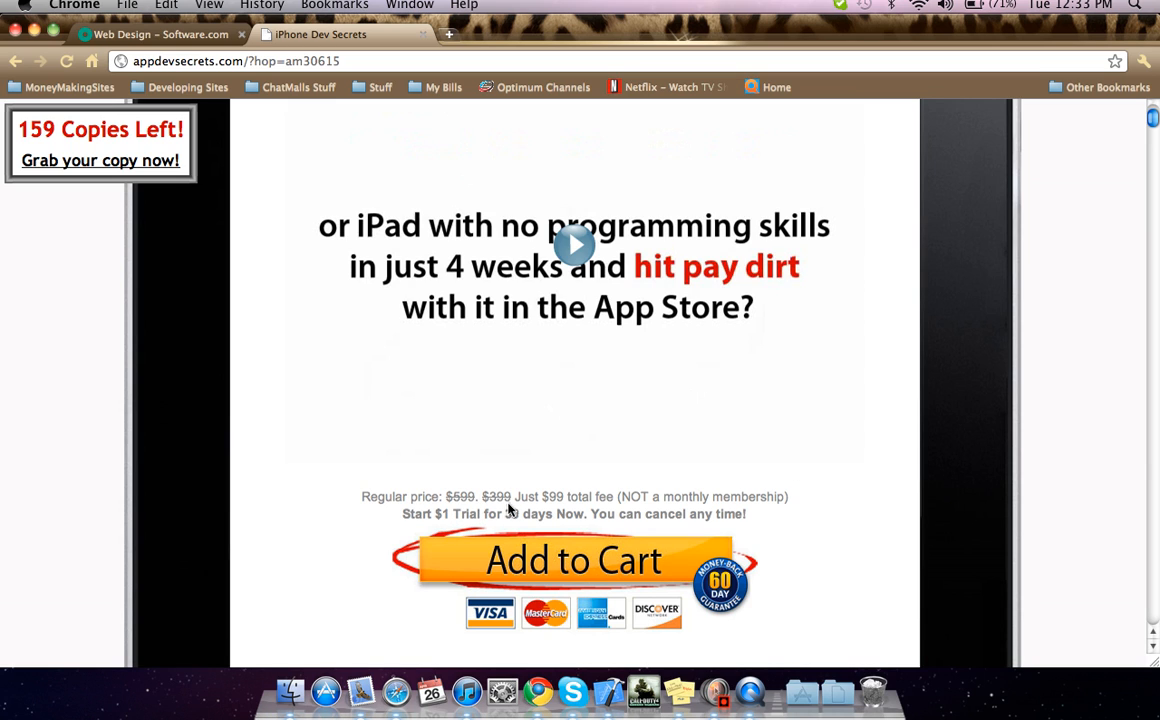
mouse_move(666, 515)
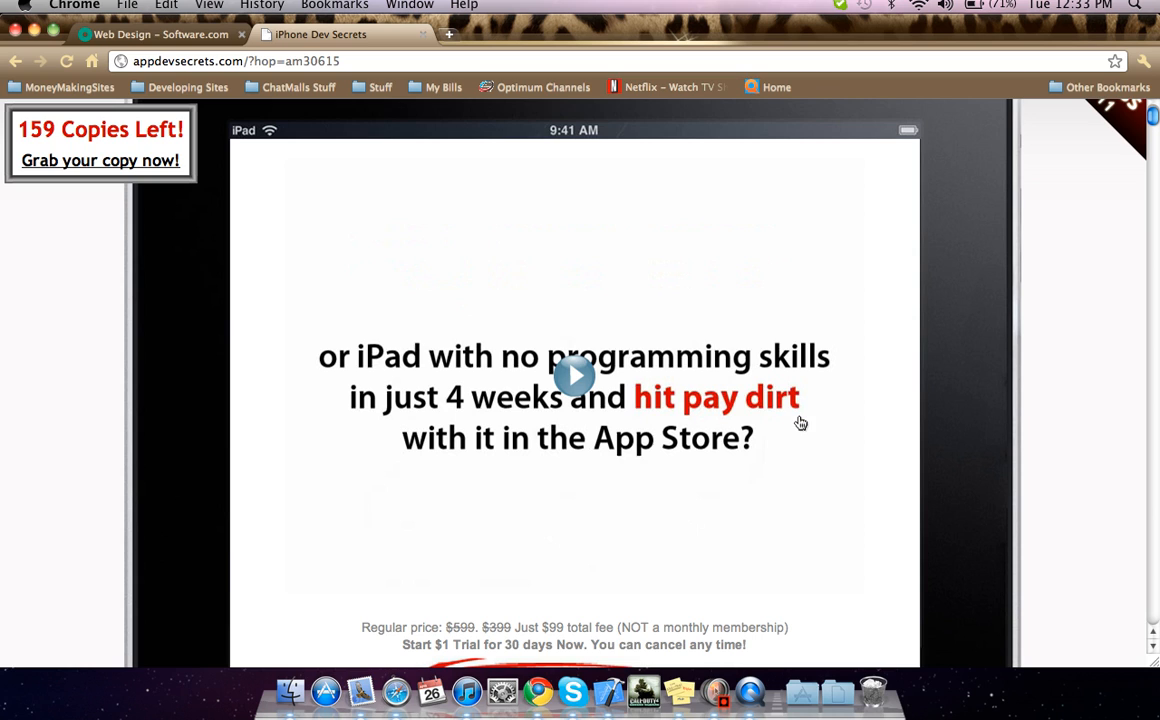
mouse_move(944, 512)
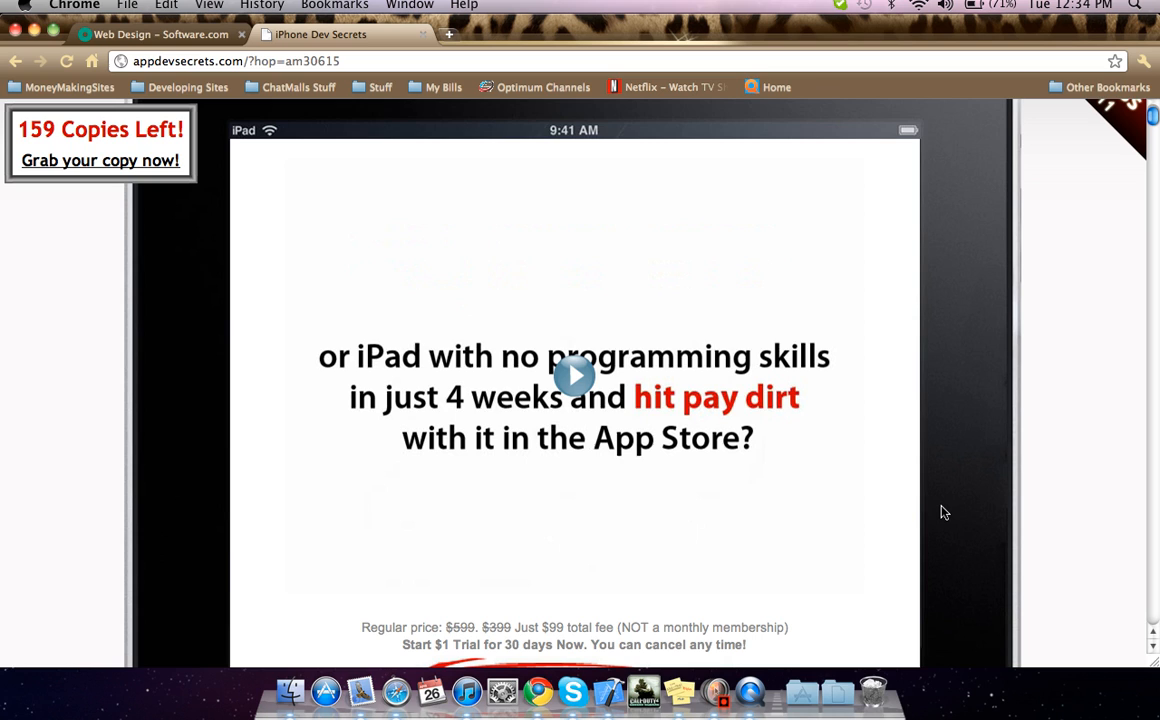
mouse_move(774, 438)
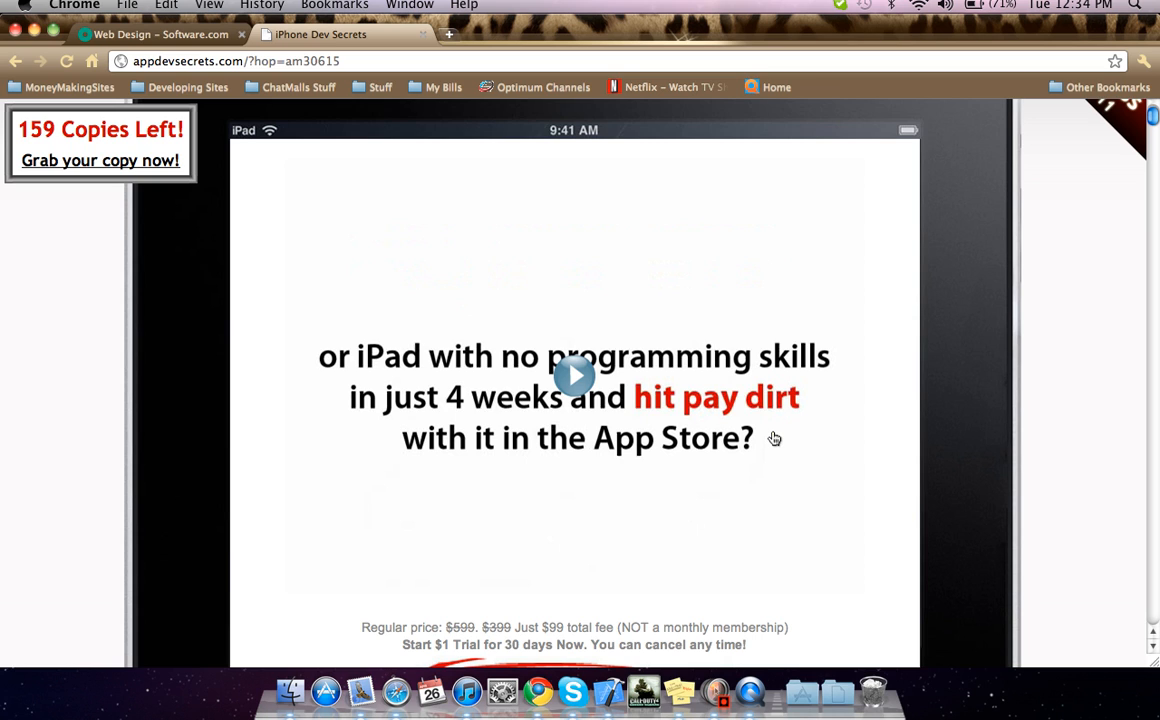
click(574, 376)
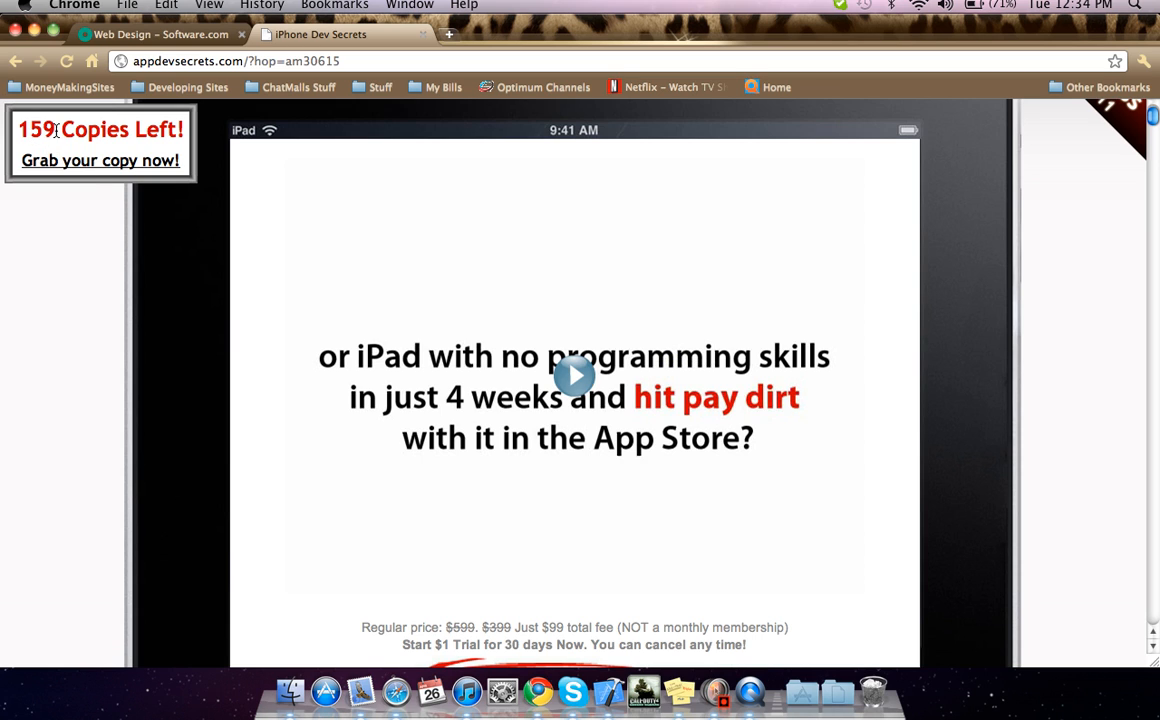
mouse_move(119, 131)
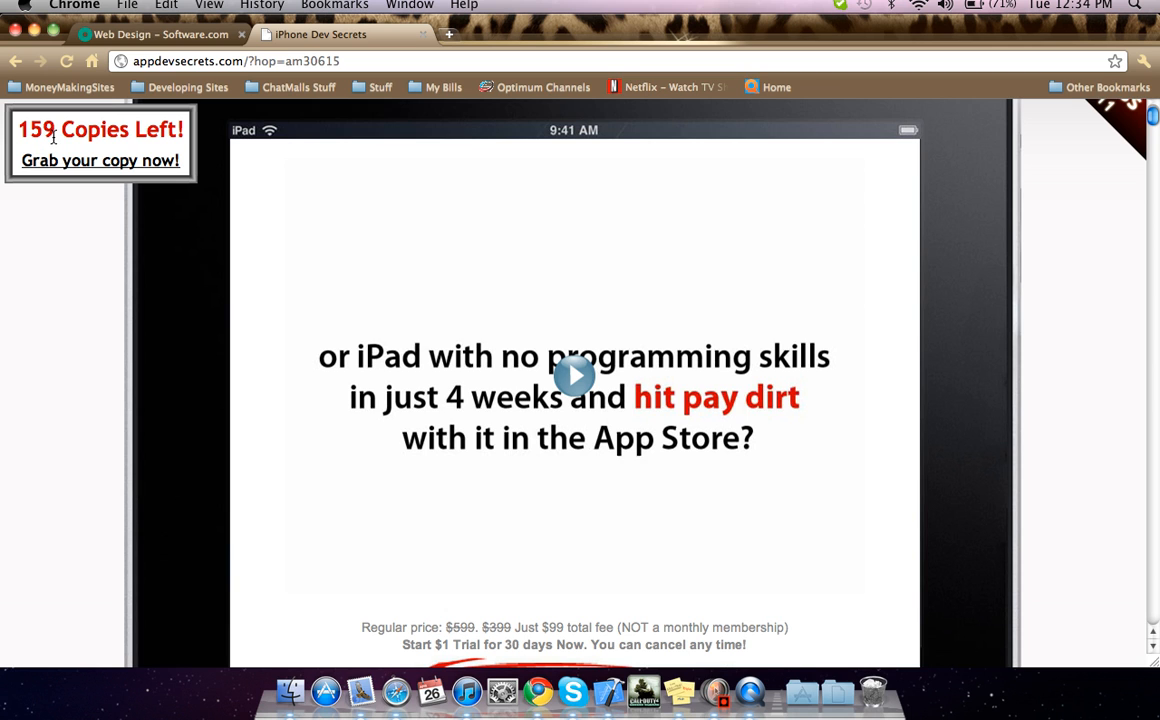
mouse_move(312, 379)
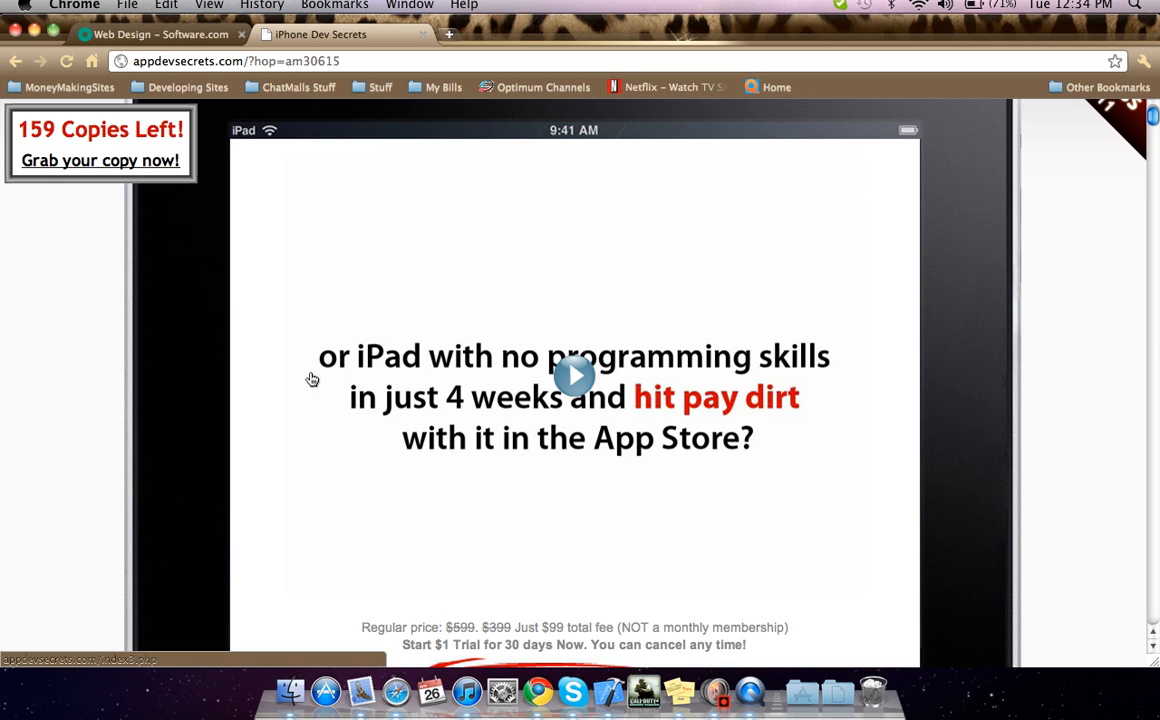
Scroll past the Add to Cart button and card logos to the '$63,896.21 last month' headline
scroll(down, 3)
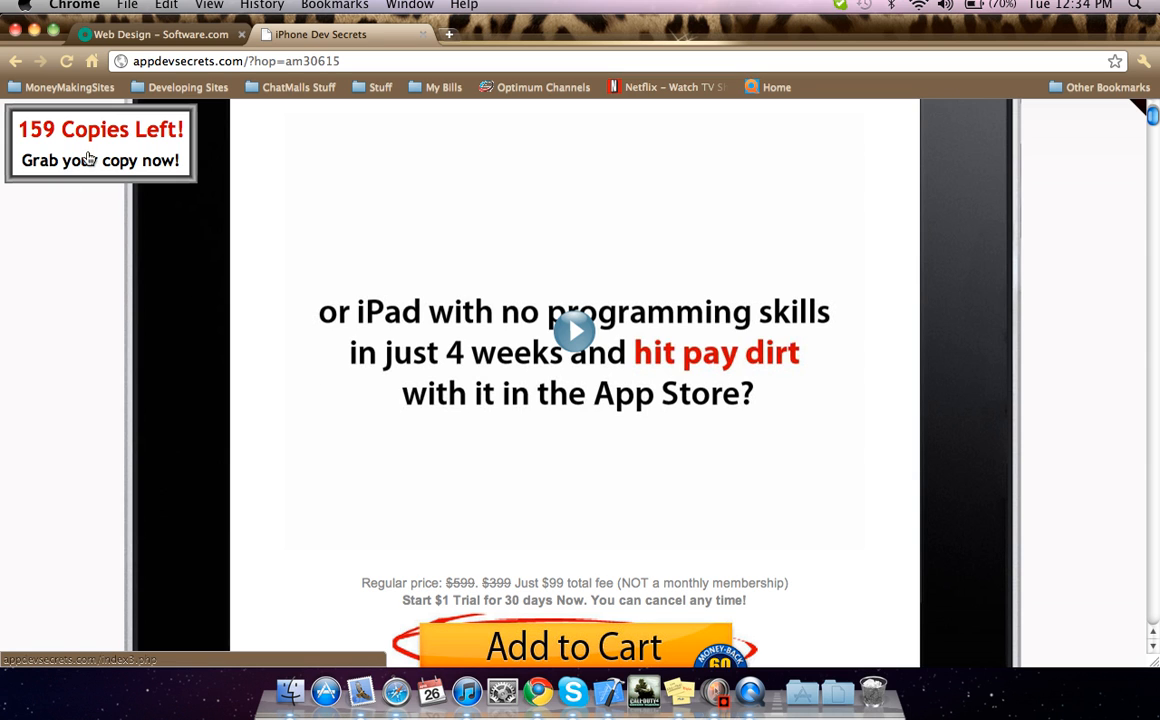
scroll(down, 3)
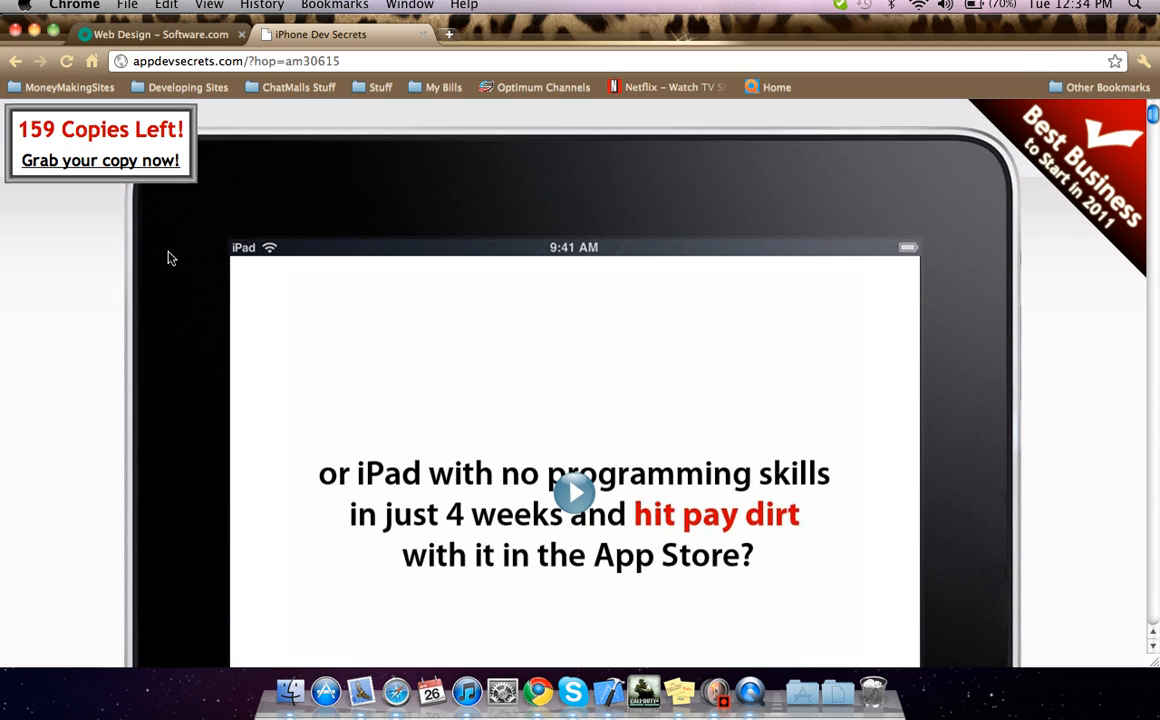
scroll(down, 3)
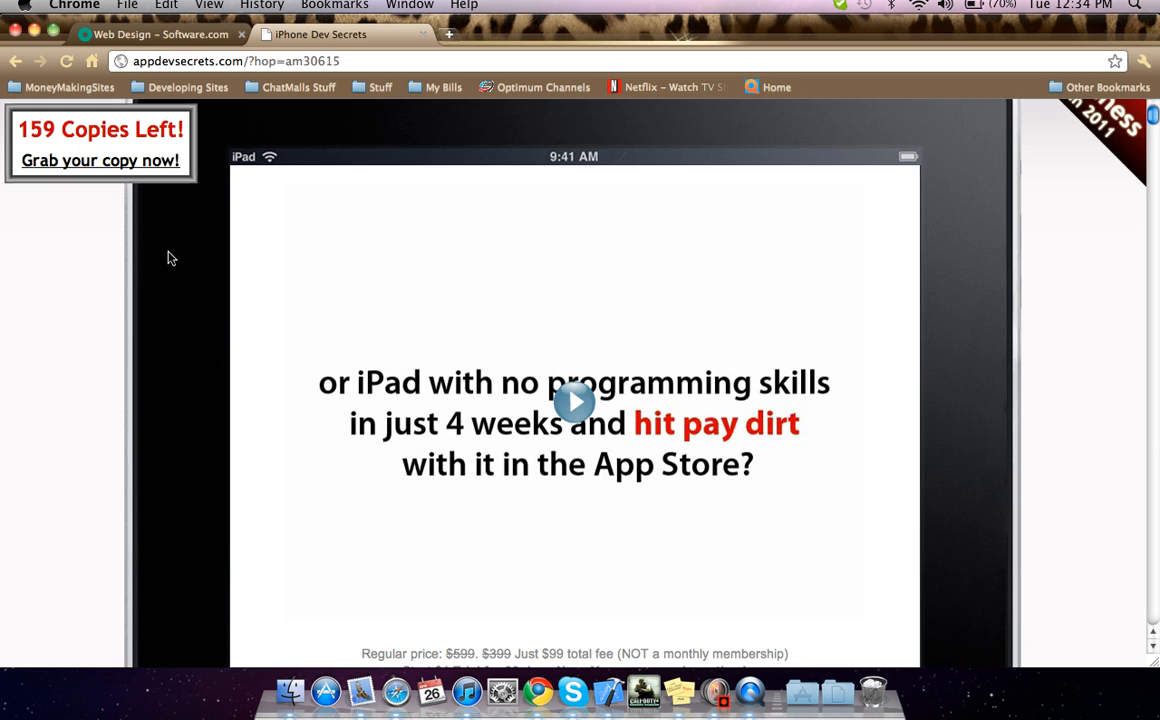
scroll(down, 3)
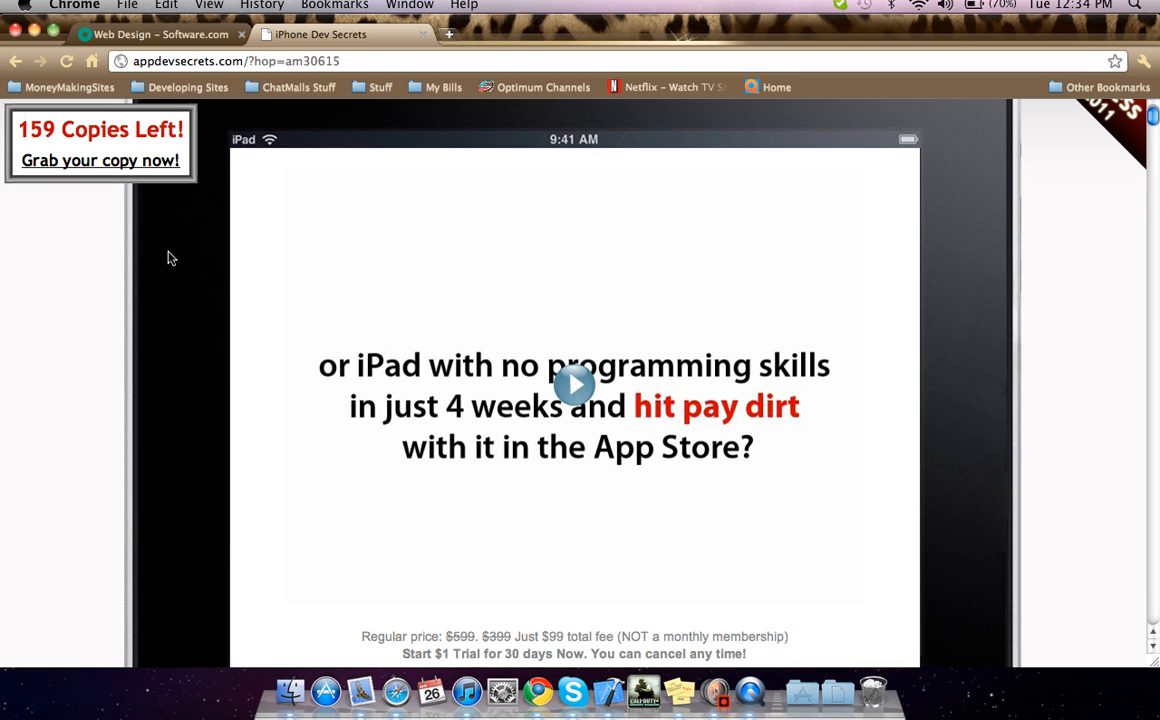
scroll(down, 3)
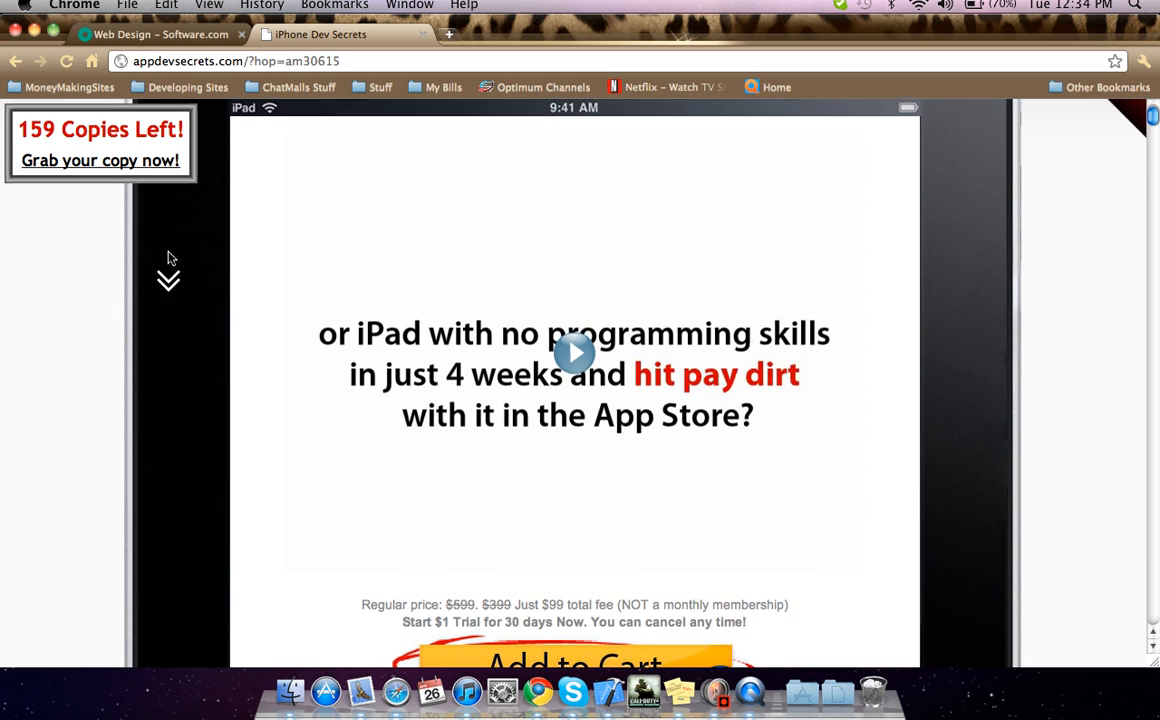
scroll(down, 3)
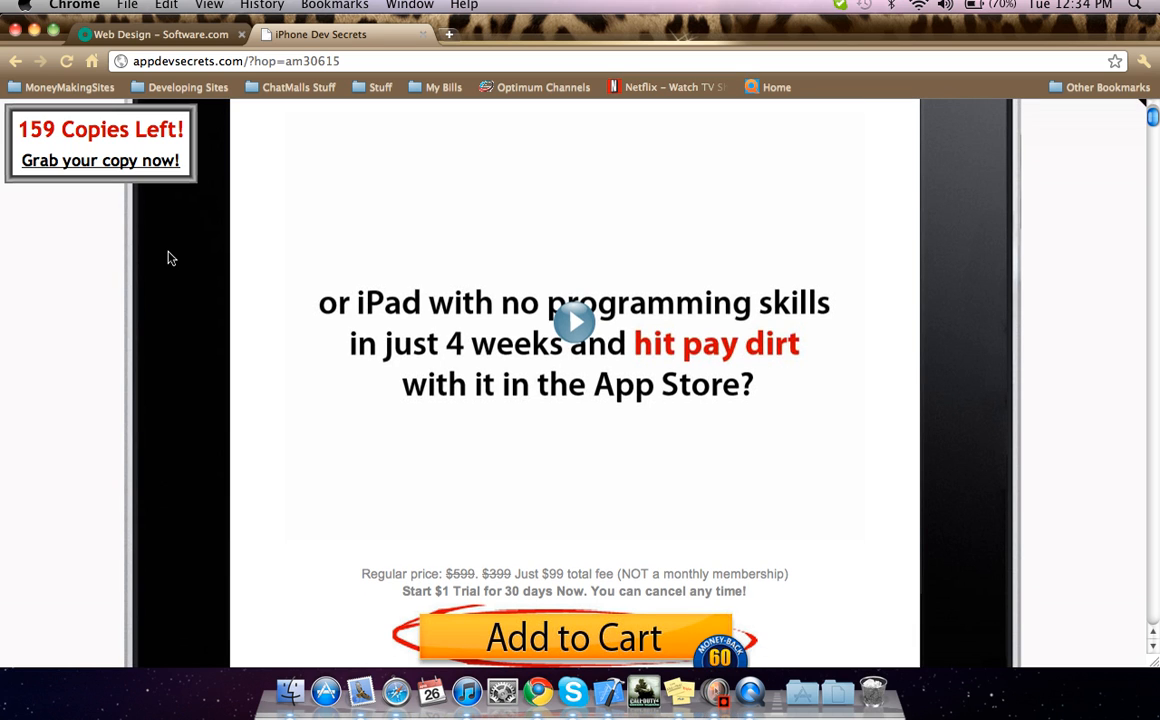
scroll(down, 3)
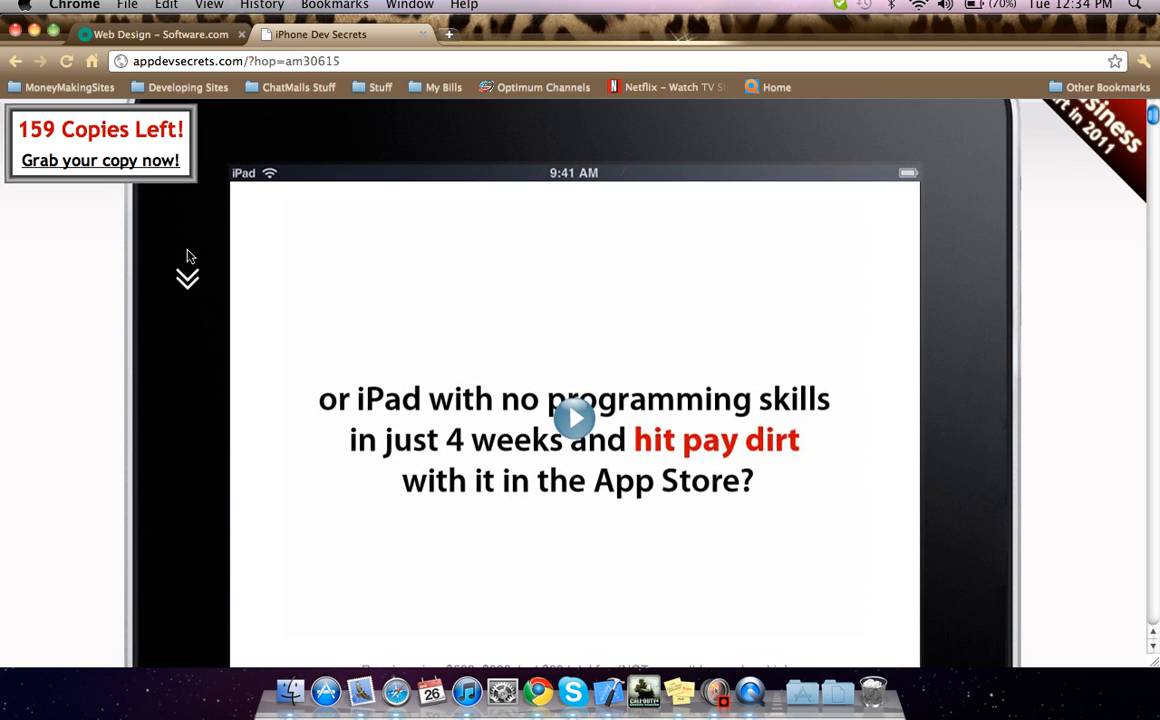
scroll(down, 3)
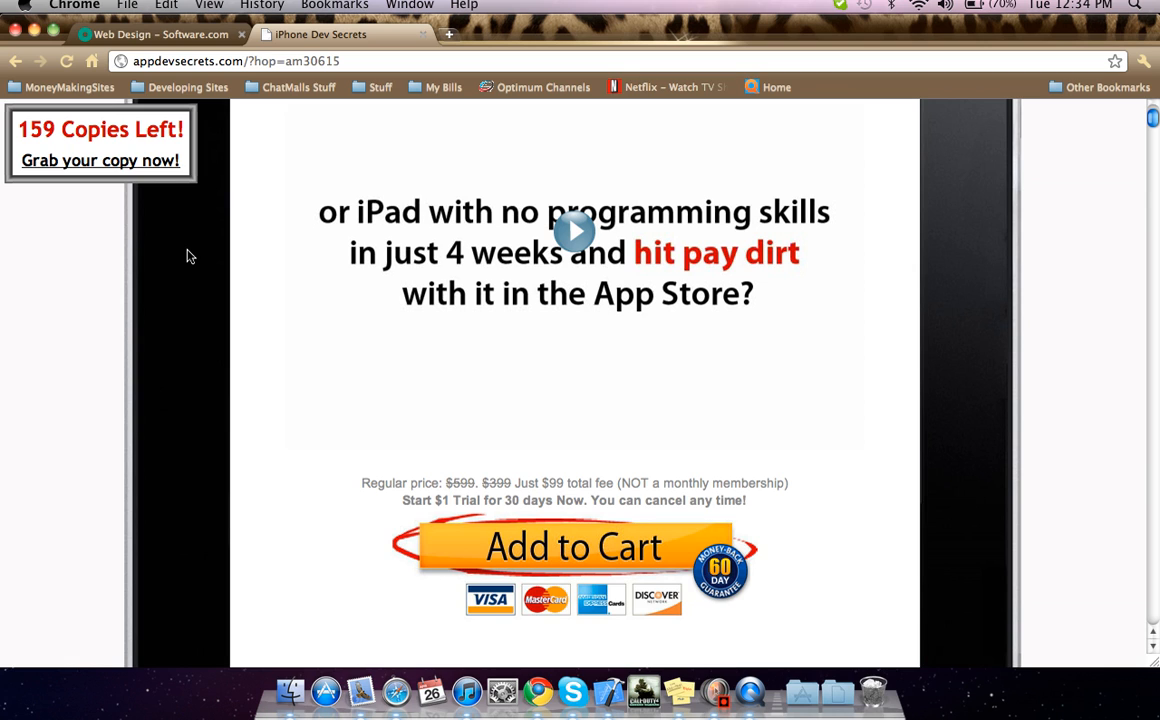
scroll(up, 3)
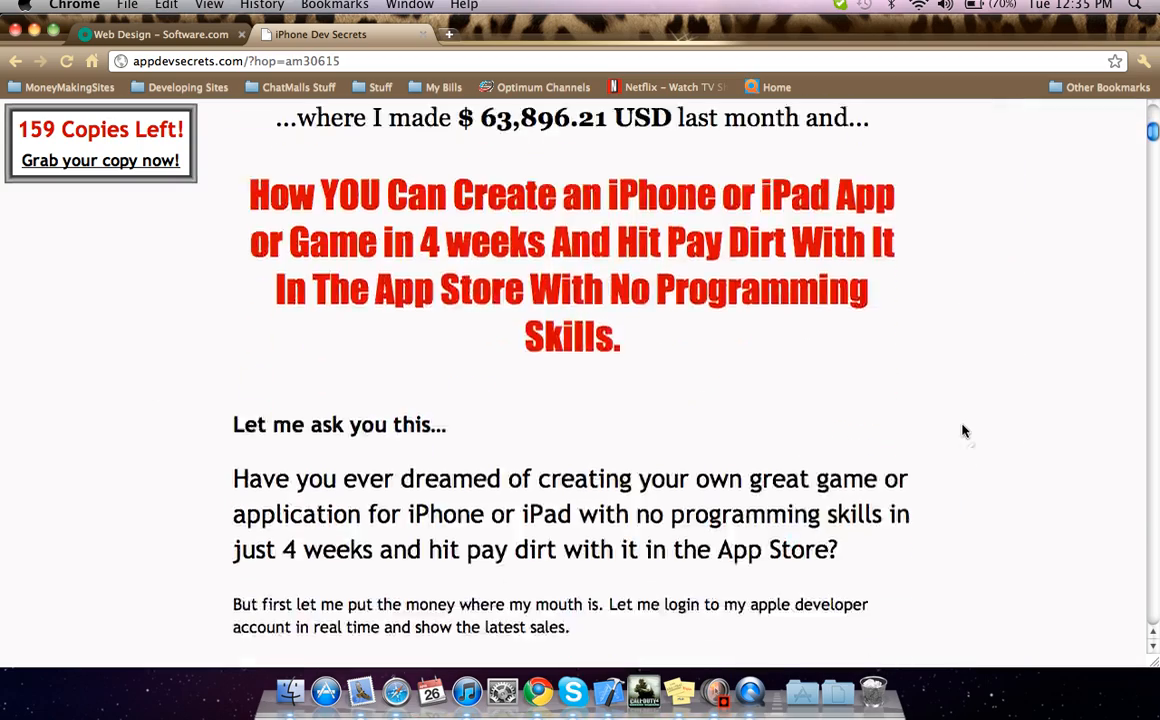
Scroll through the later page sections, ending at the iPad apps video and $99 price line
scroll(down, 3)
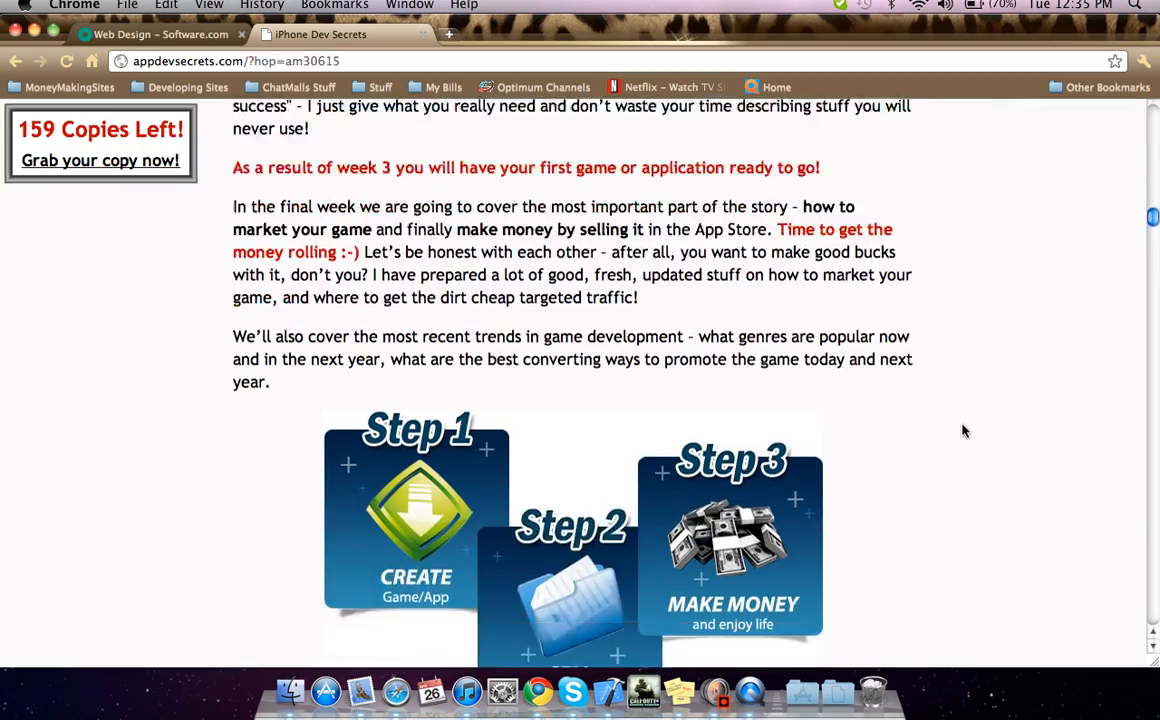
scroll(down, 3)
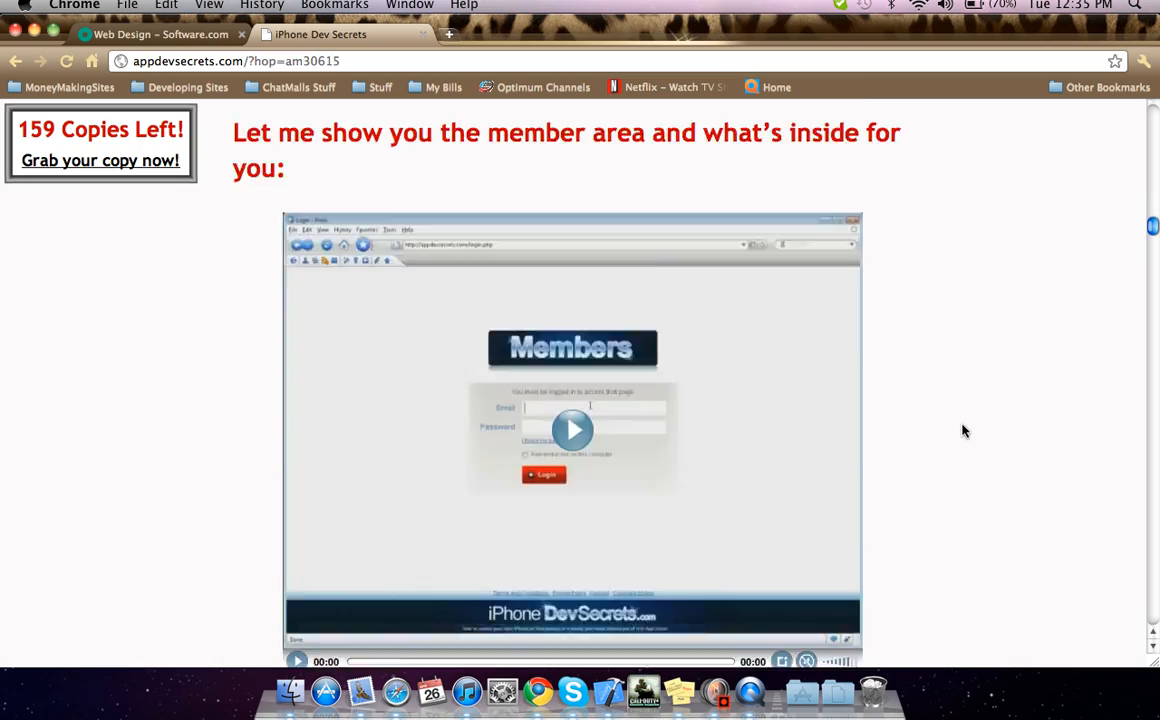
scroll(down, 3)
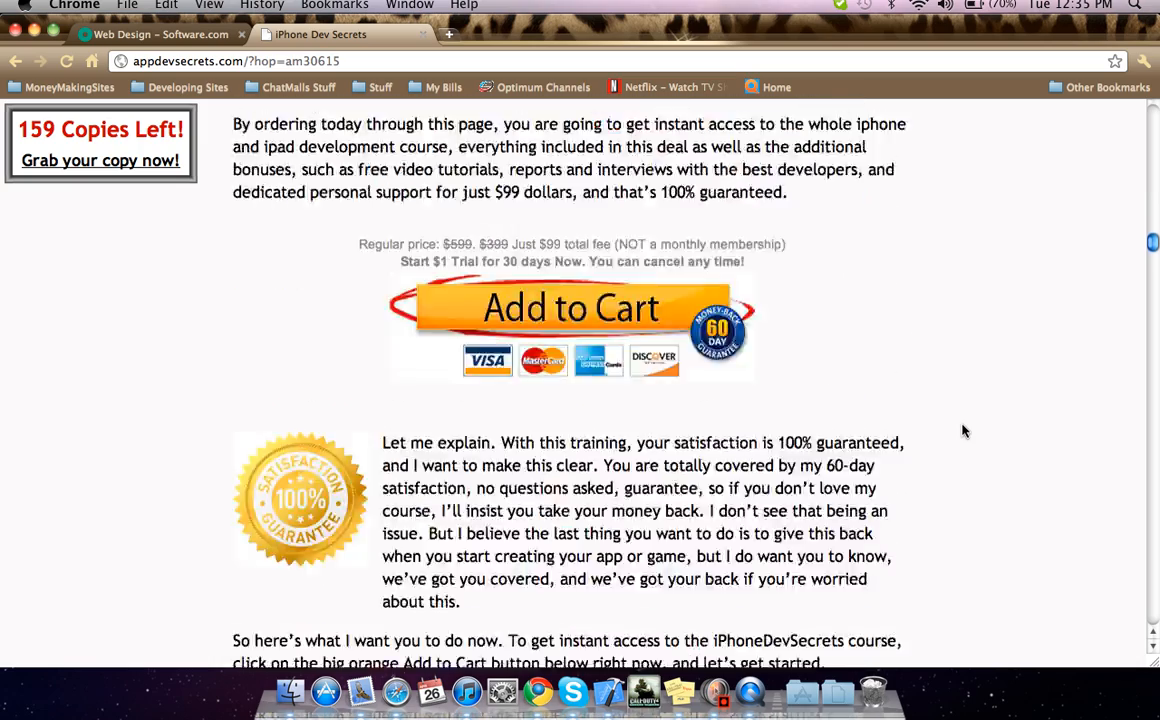
scroll(down, 3)
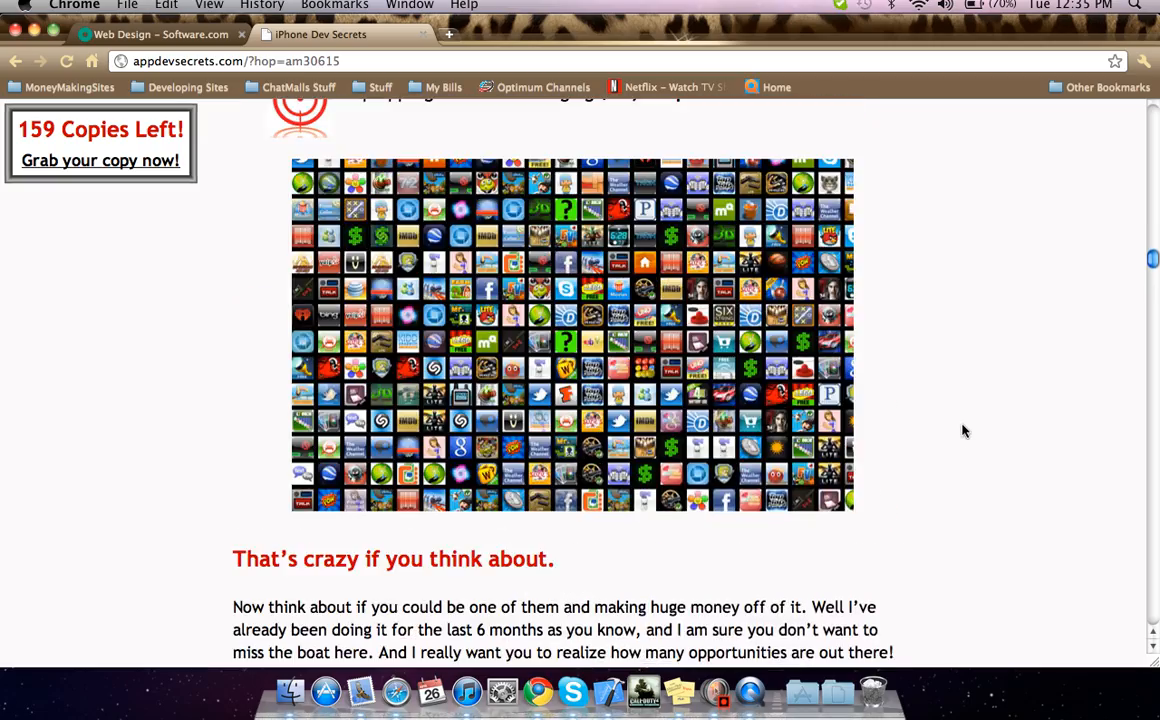
scroll(down, 3)
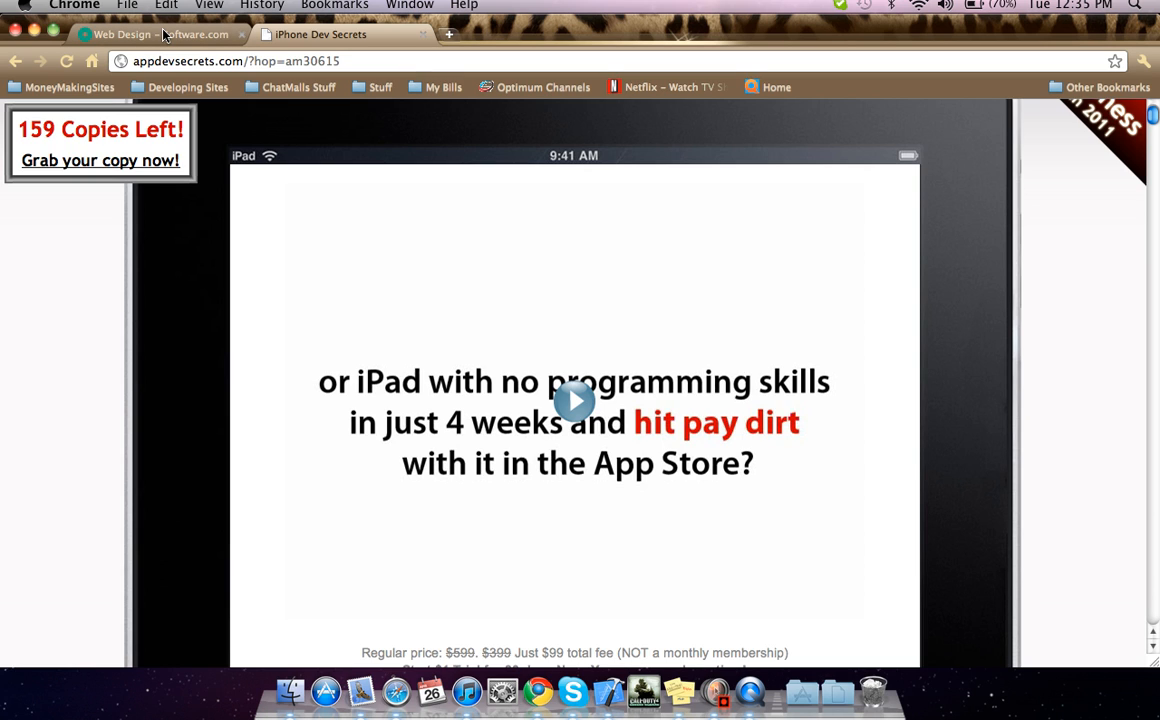
mouse_move(160, 39)
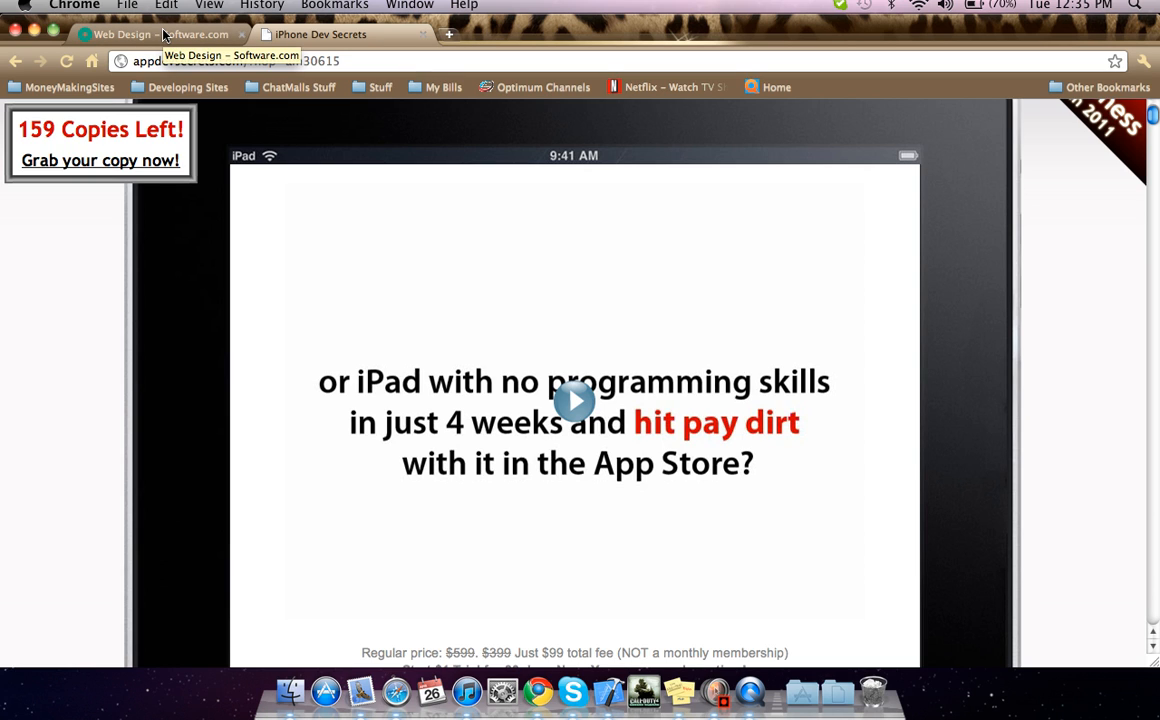